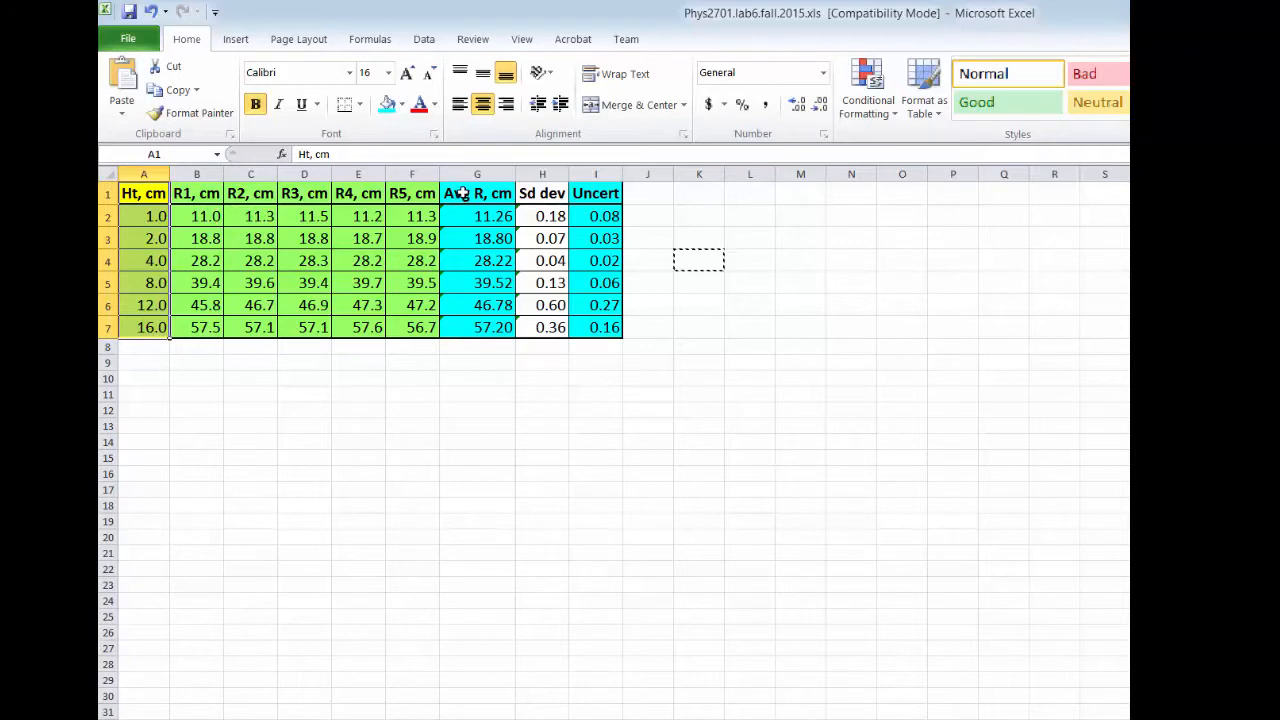
Step: Insert a marker-only scatter chart of Avg R, cm against Ht, cm from the selected data
drag(476, 192, 476, 328)
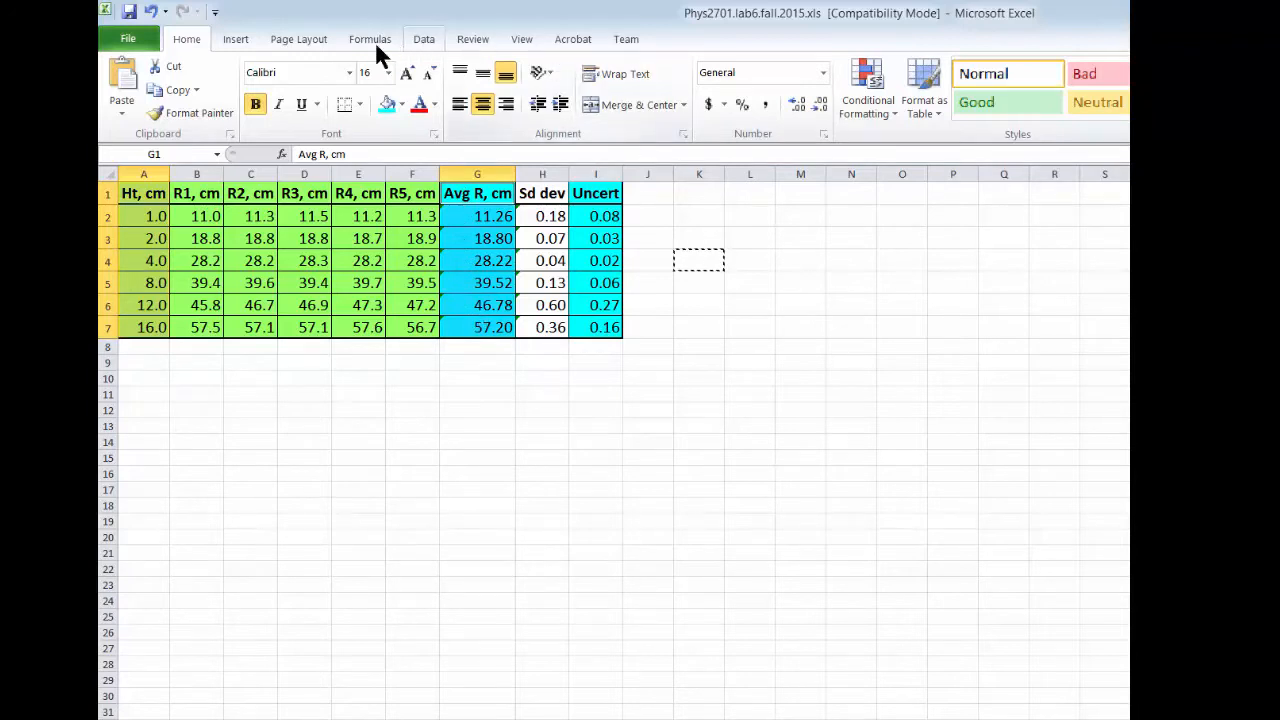
click(236, 40)
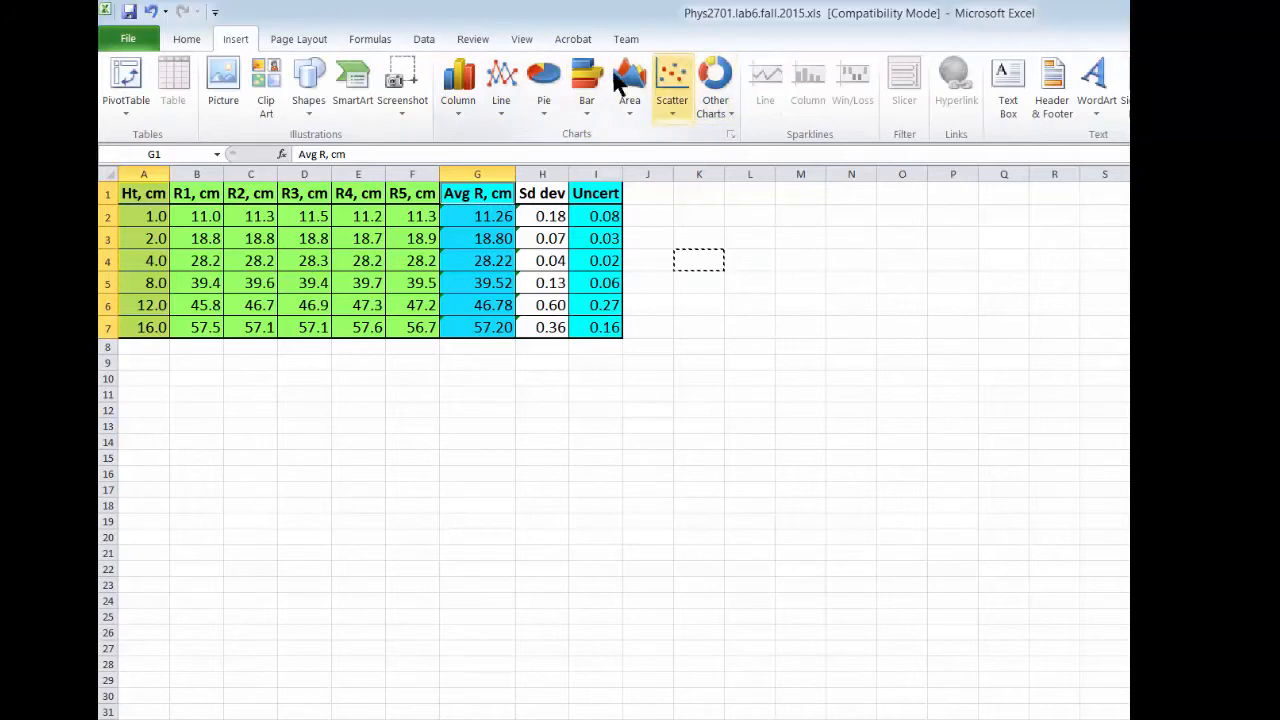
click(672, 84)
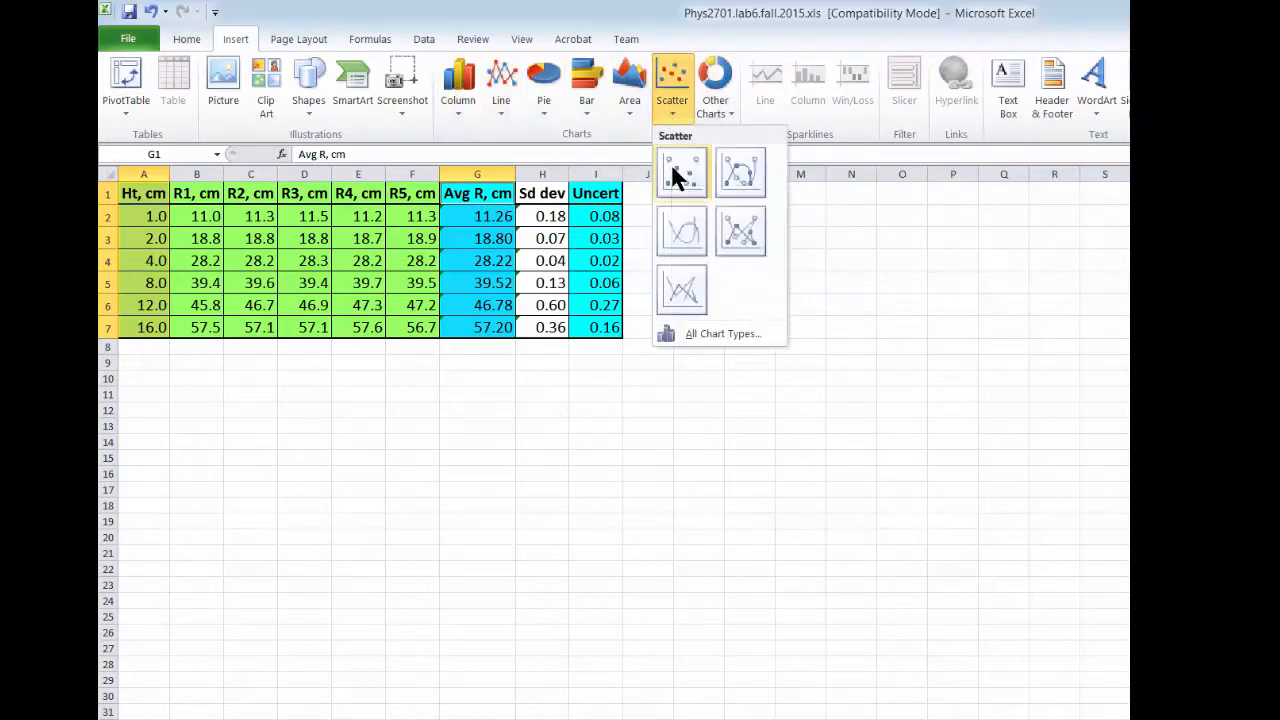
click(682, 170)
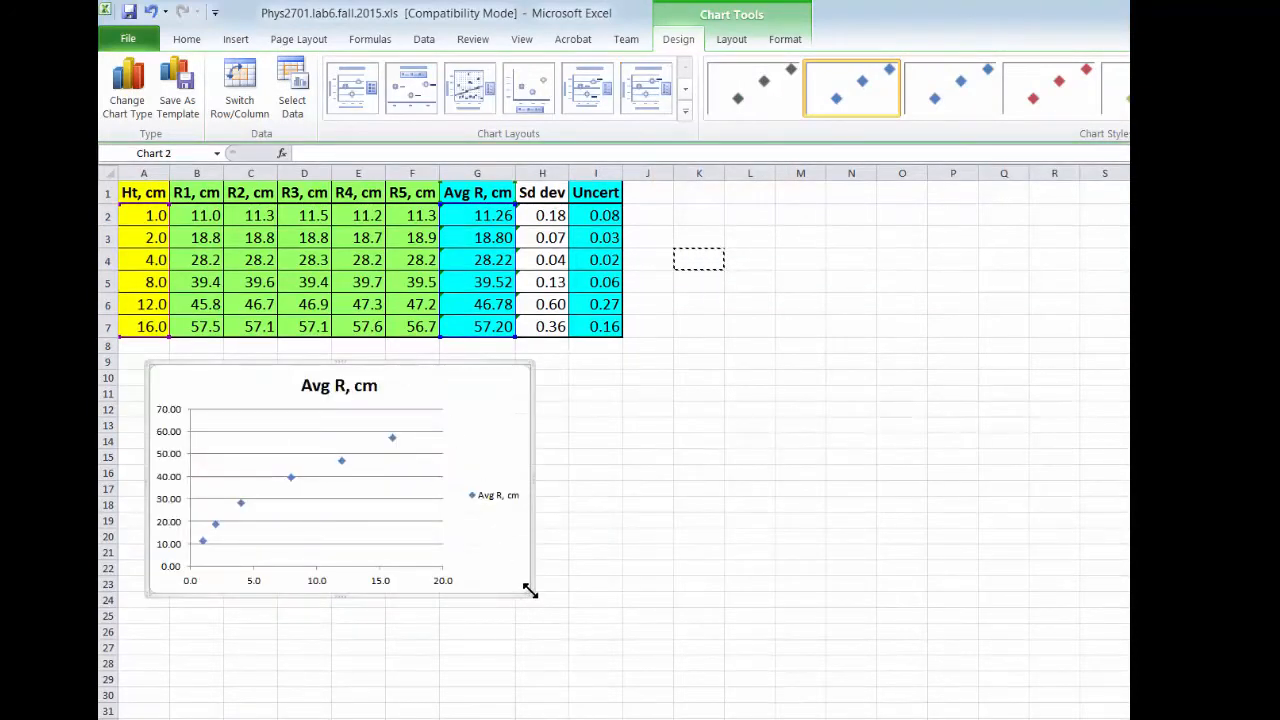
Step: Enlarge the Avg R, cm chart by its corner handle and select its legend
drag(530, 590, 616, 684)
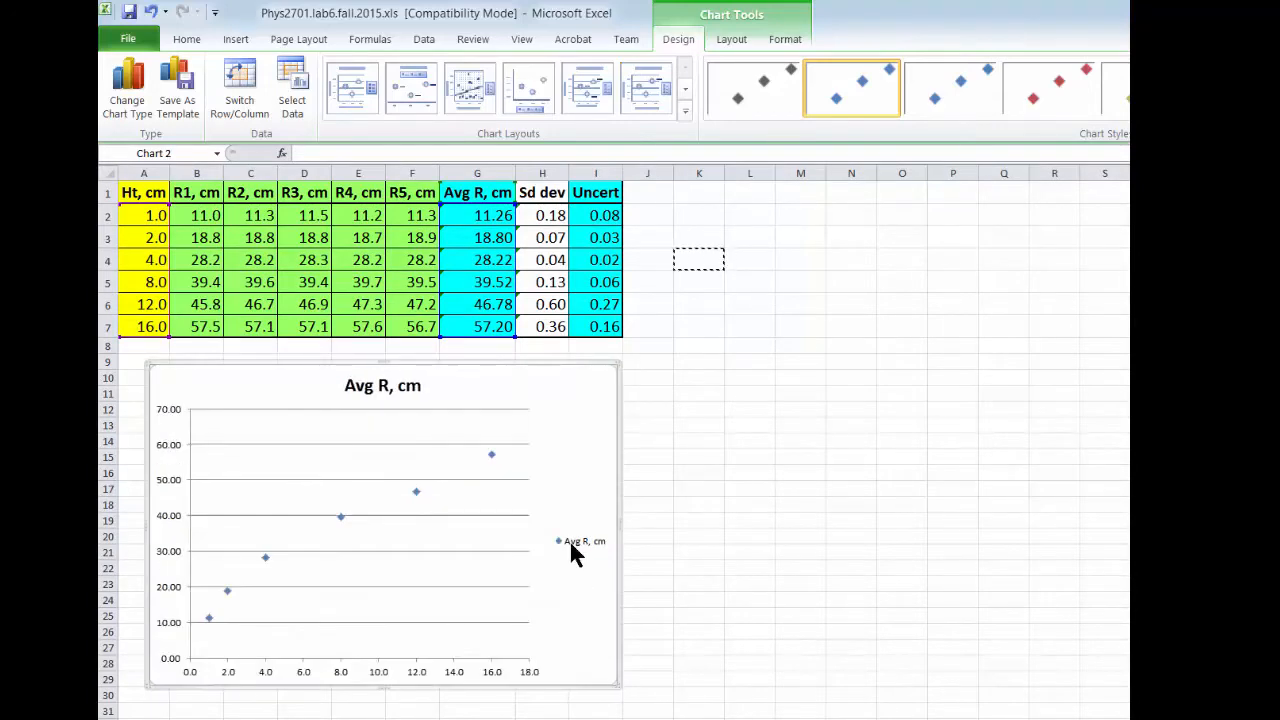
click(584, 540)
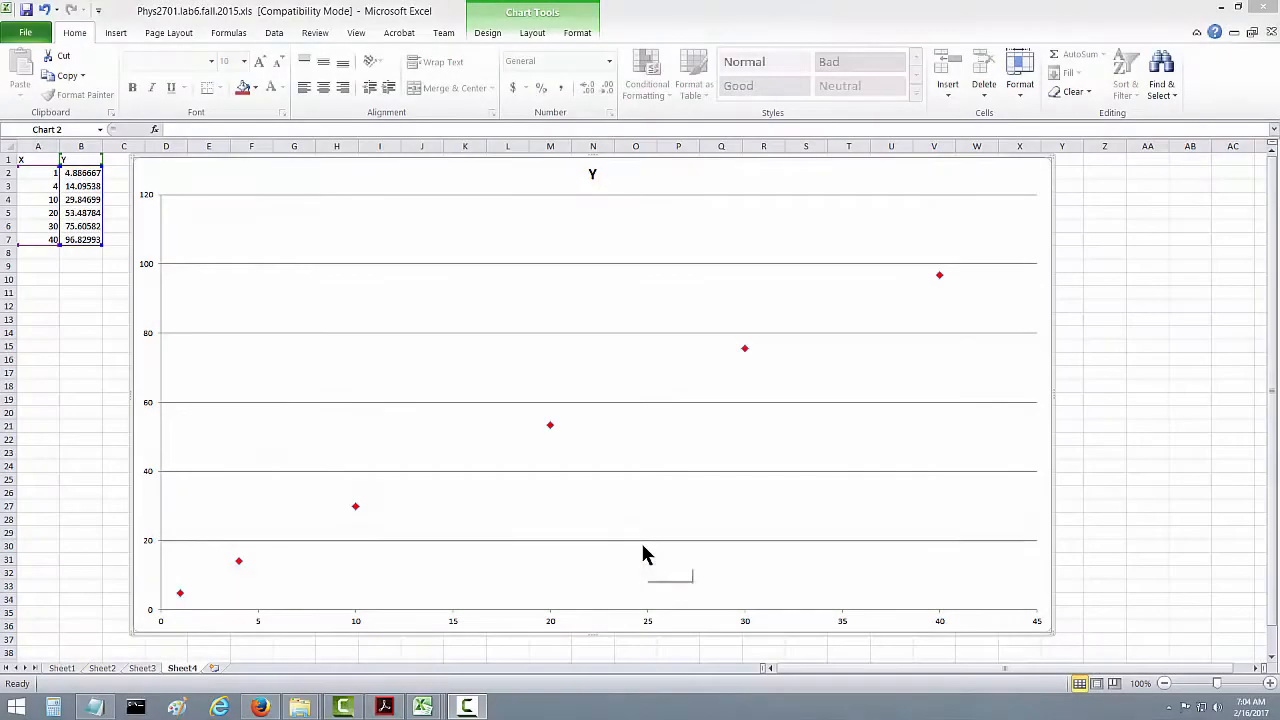
mouse_move(648, 556)
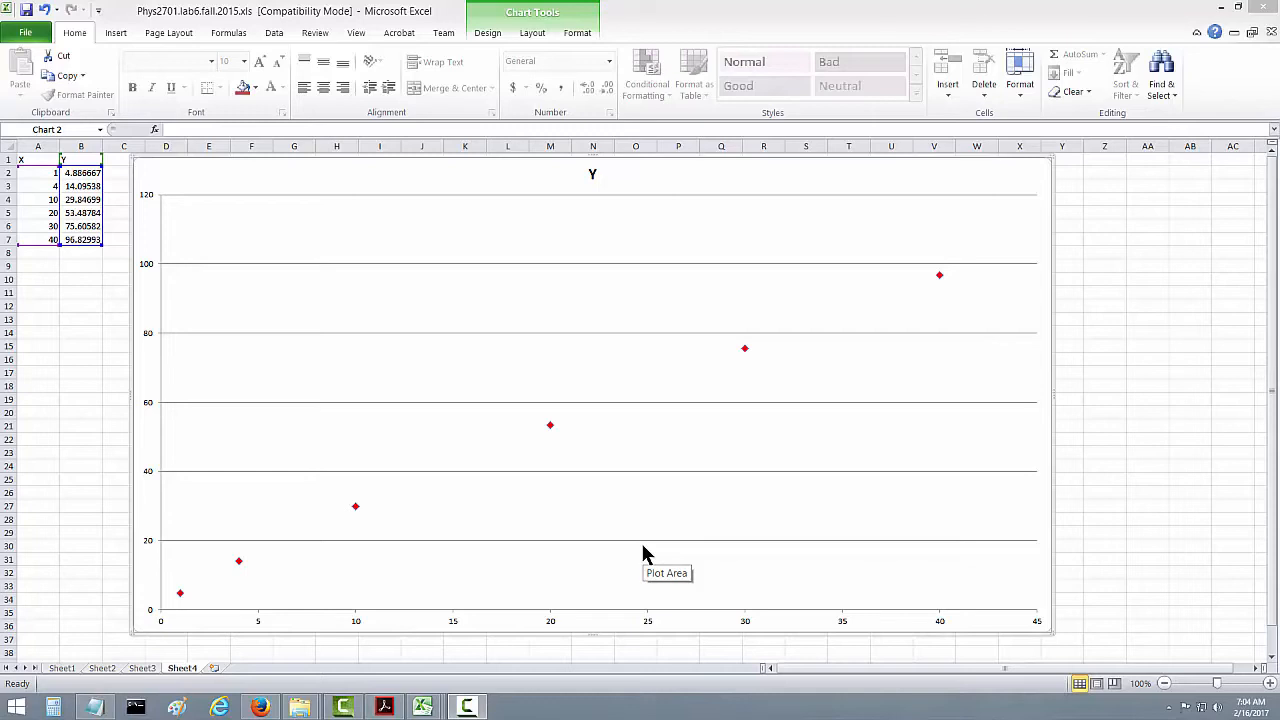
mouse_move(552, 424)
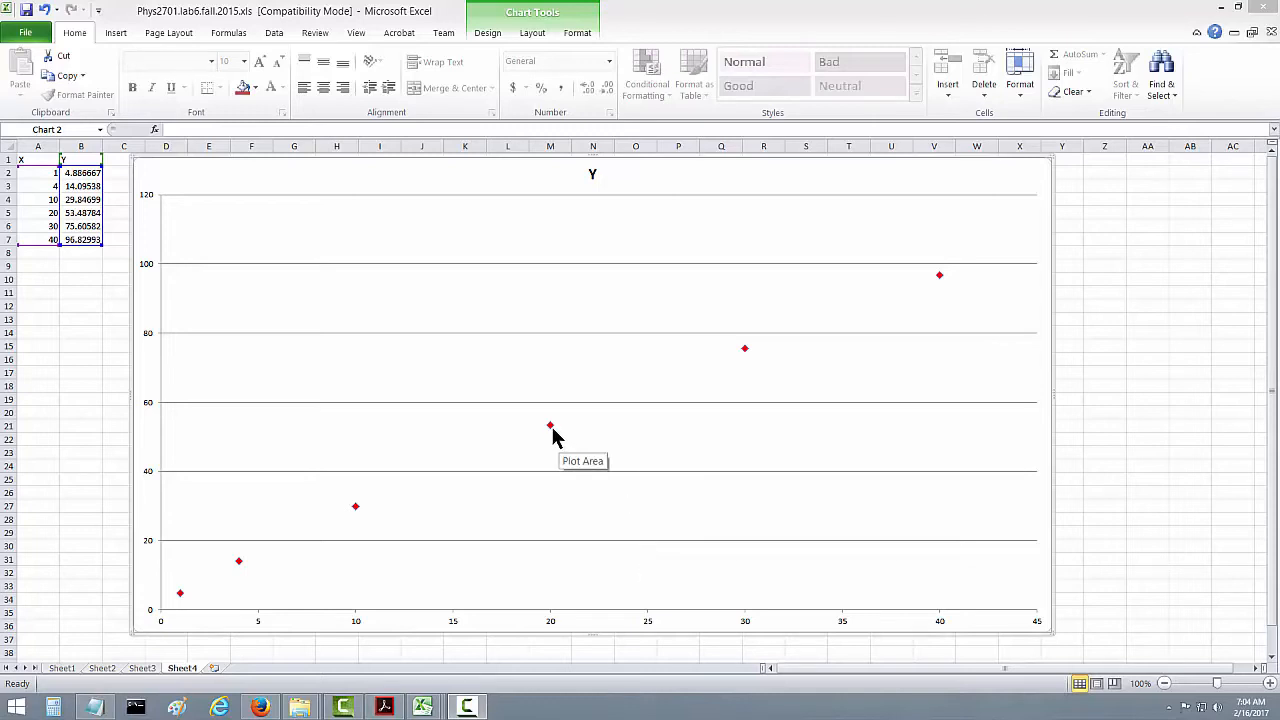
Step: Select the Y data series points on the Sheet4 scatter chart
click(548, 424)
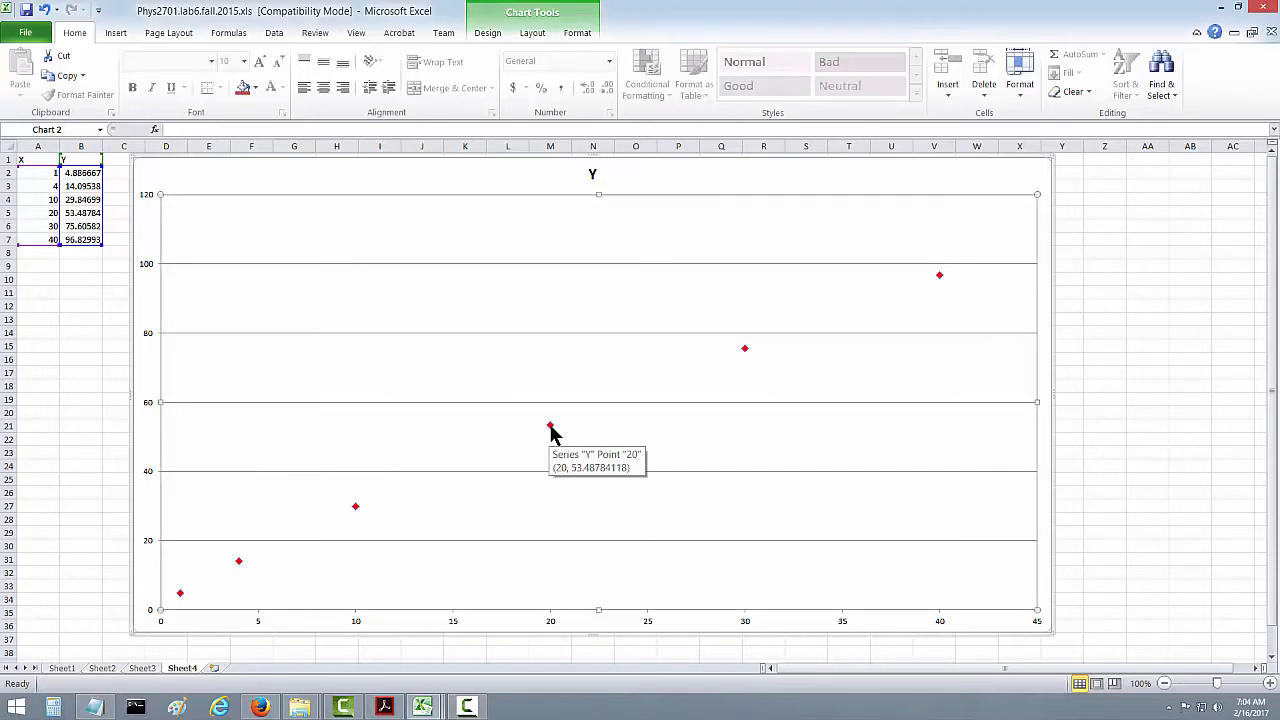
Step: Add a linear trendline to the Y series showing its equation and R² value
right_click(548, 424)
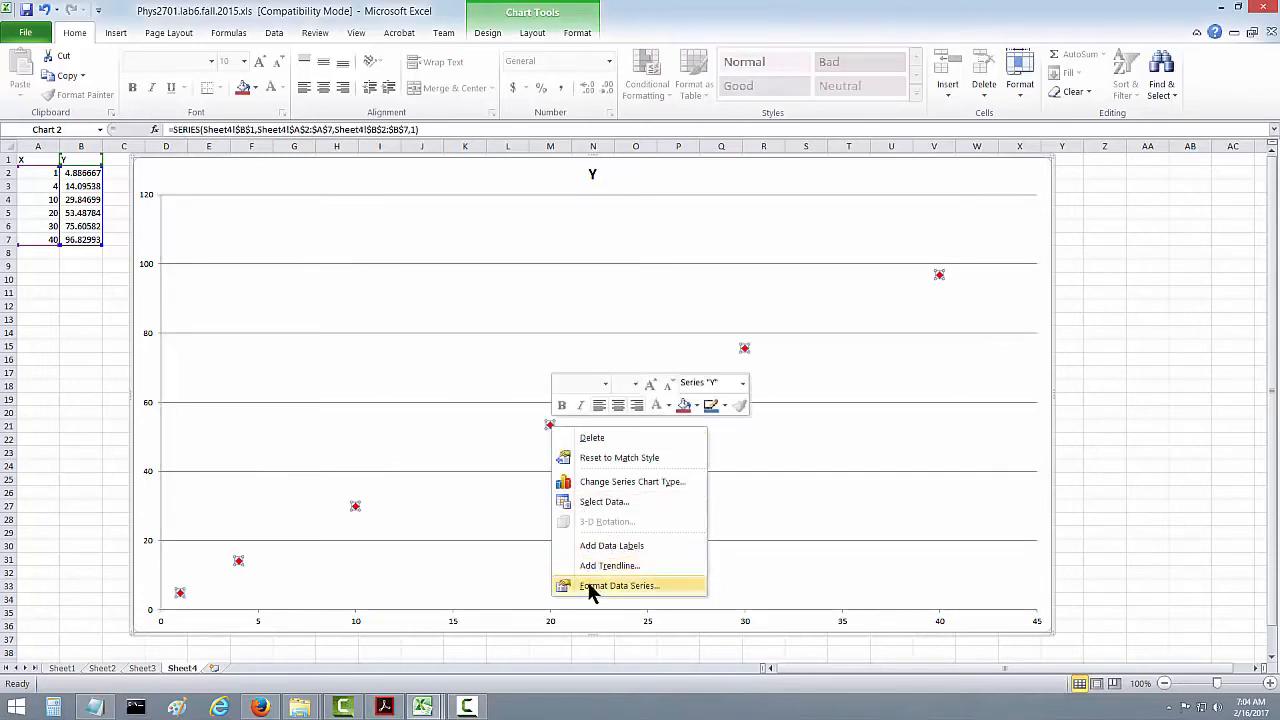
mouse_move(608, 564)
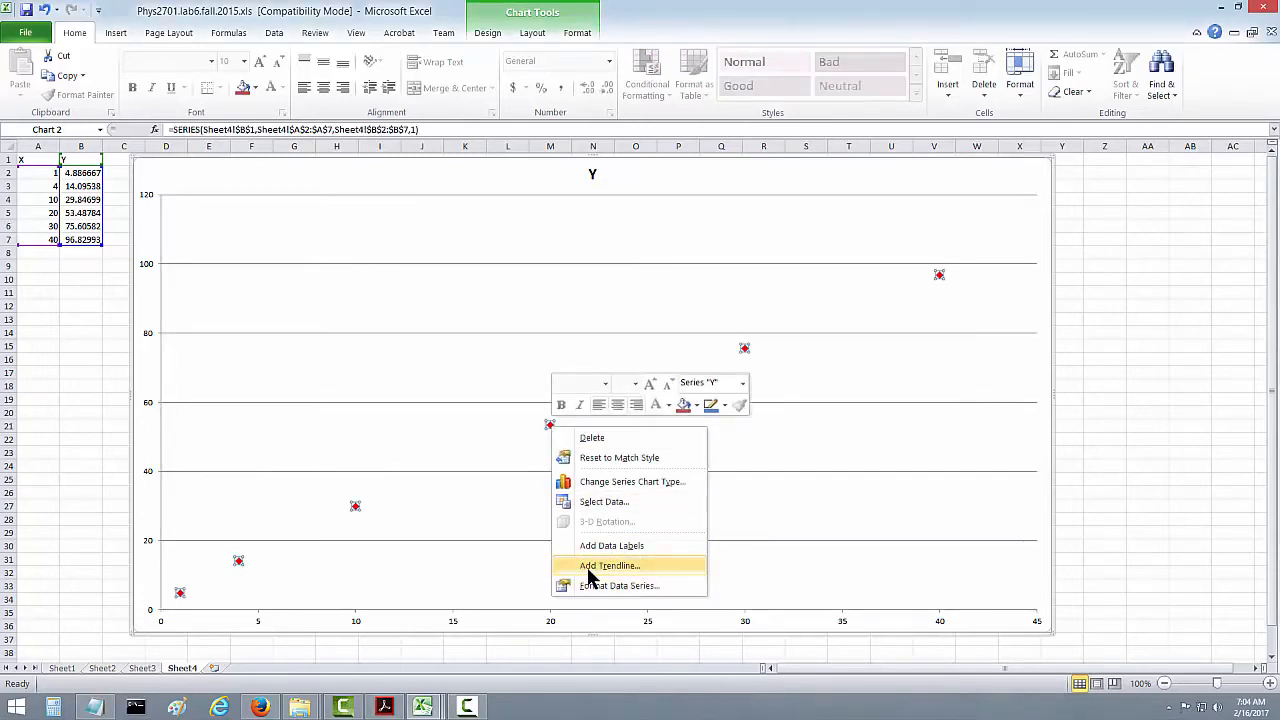
click(608, 564)
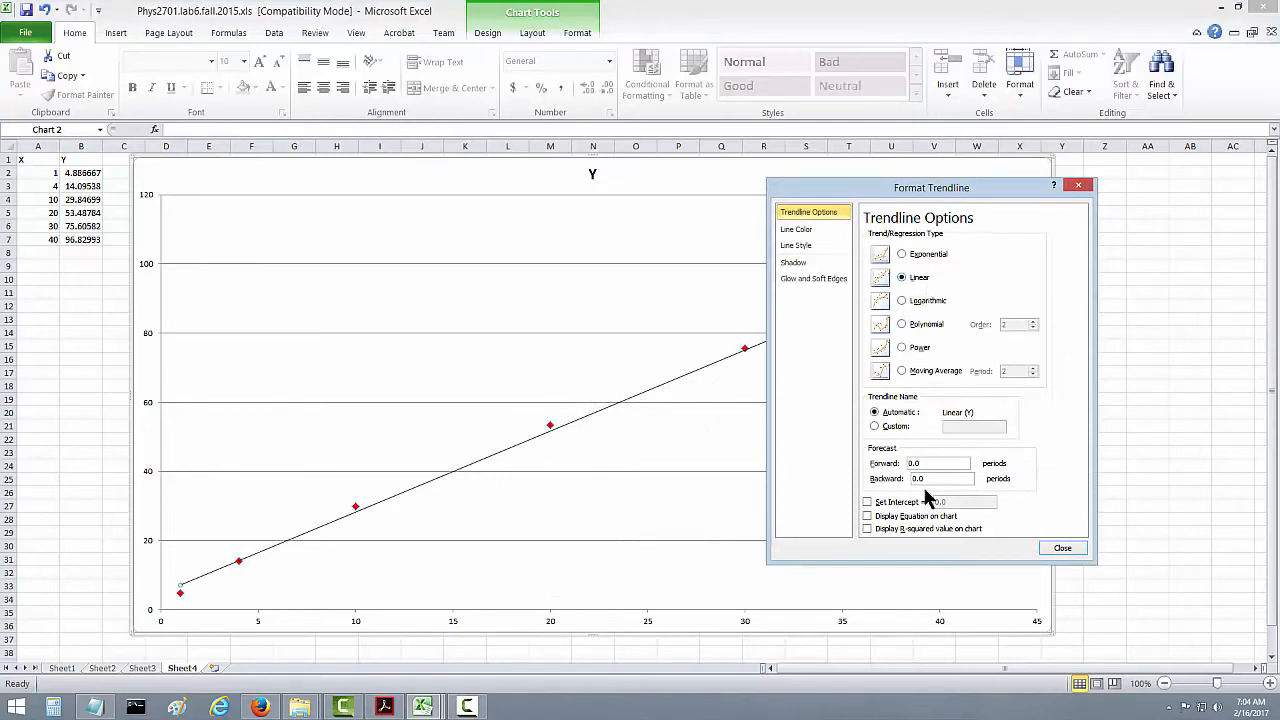
click(868, 516)
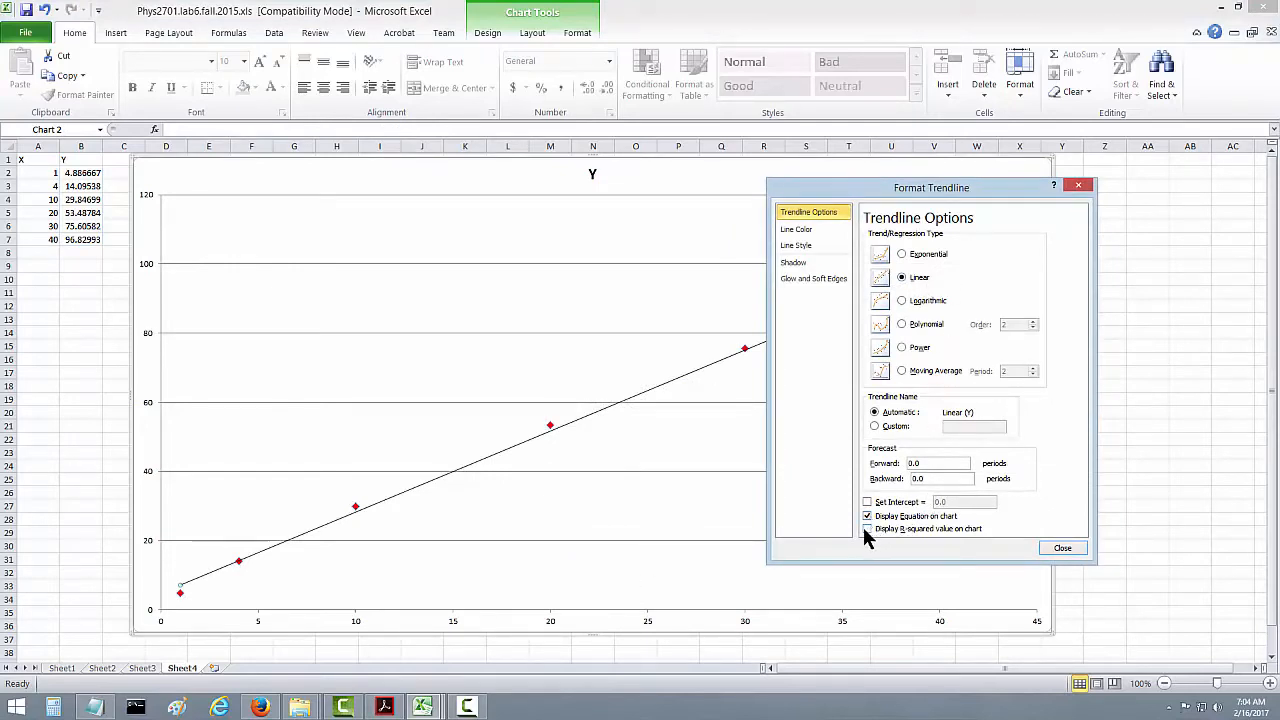
click(868, 528)
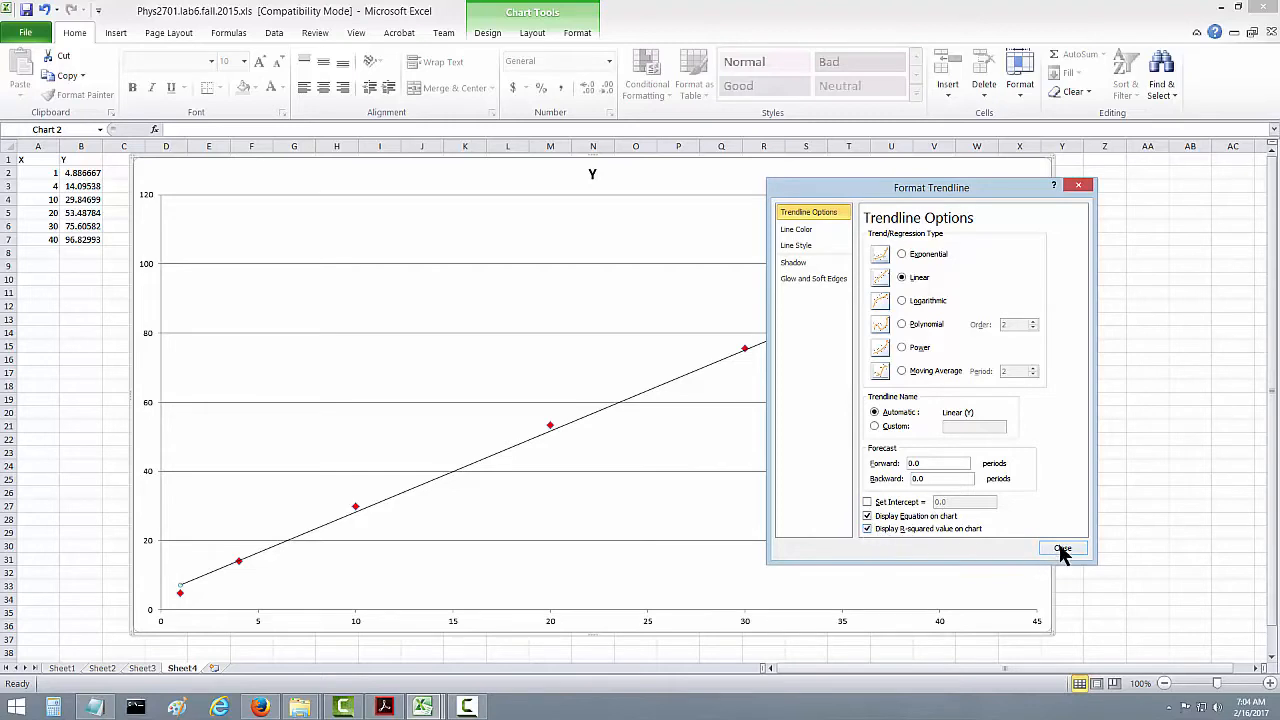
click(1062, 550)
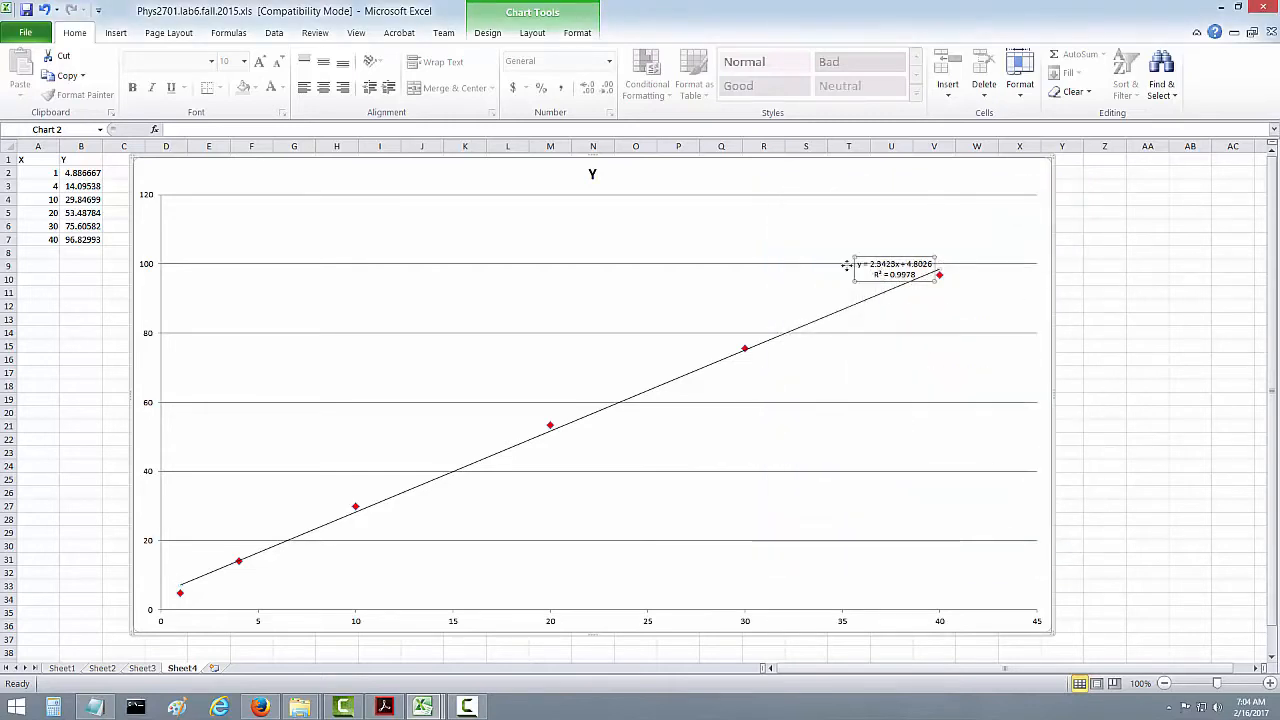
Step: Move the y = 2.3423x + 4.8026, R² = 0.9978 label to the upper left and enlarge it
drag(896, 270, 476, 240)
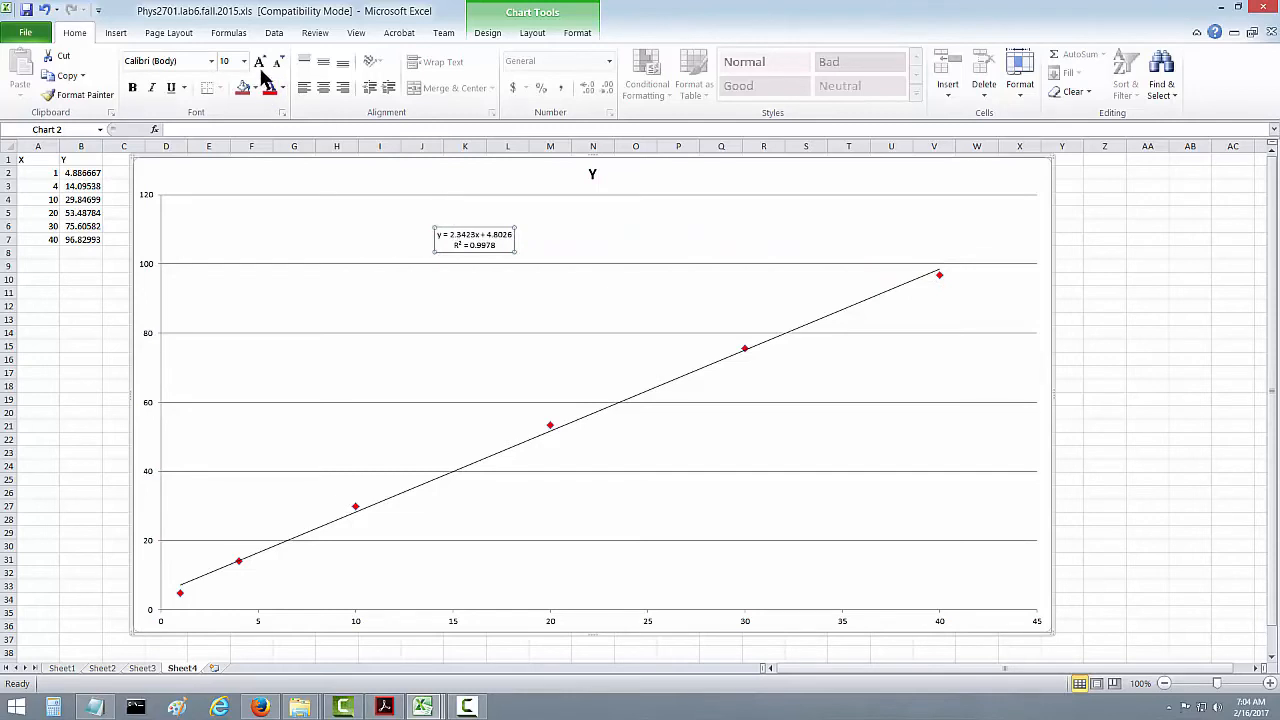
click(260, 62)
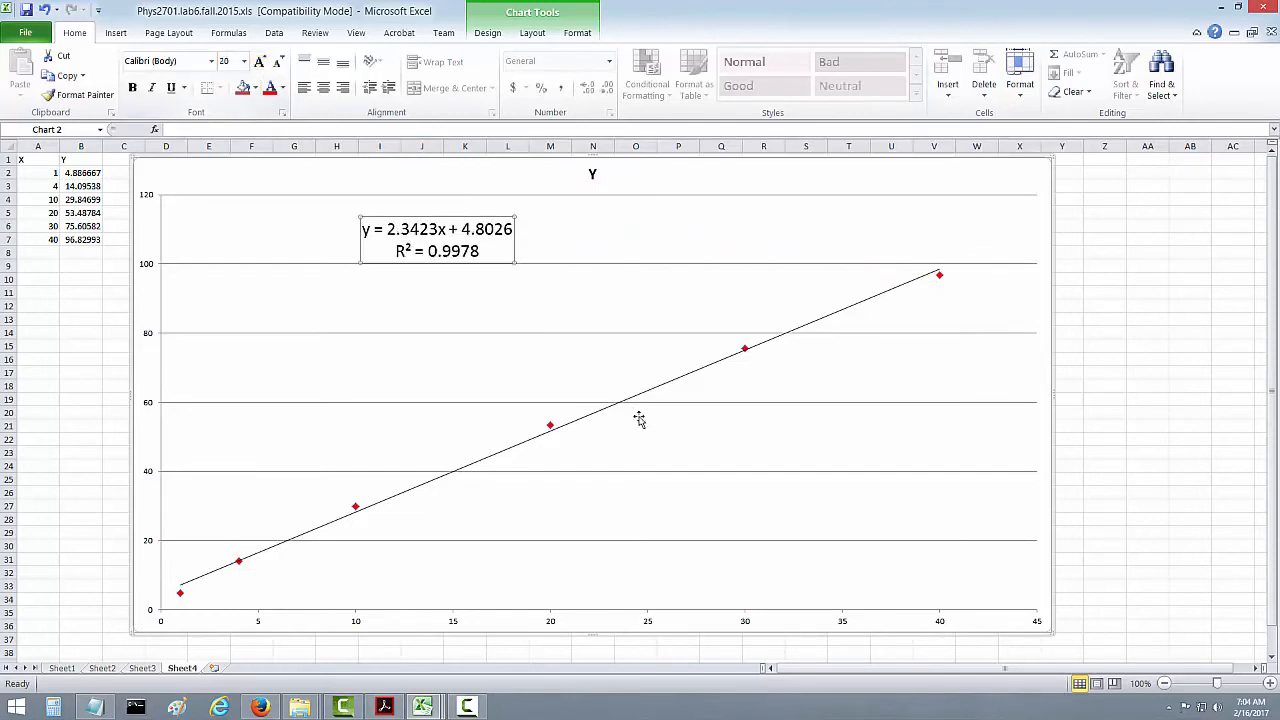
mouse_move(660, 468)
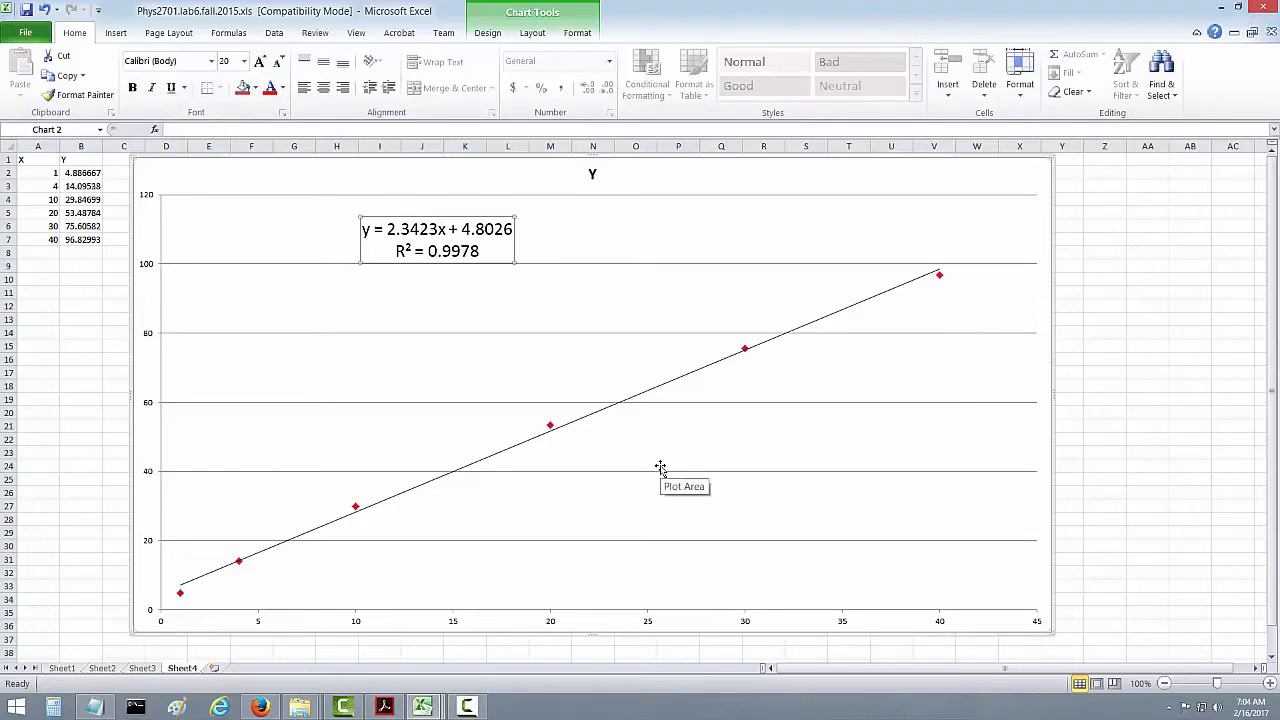
mouse_move(556, 436)
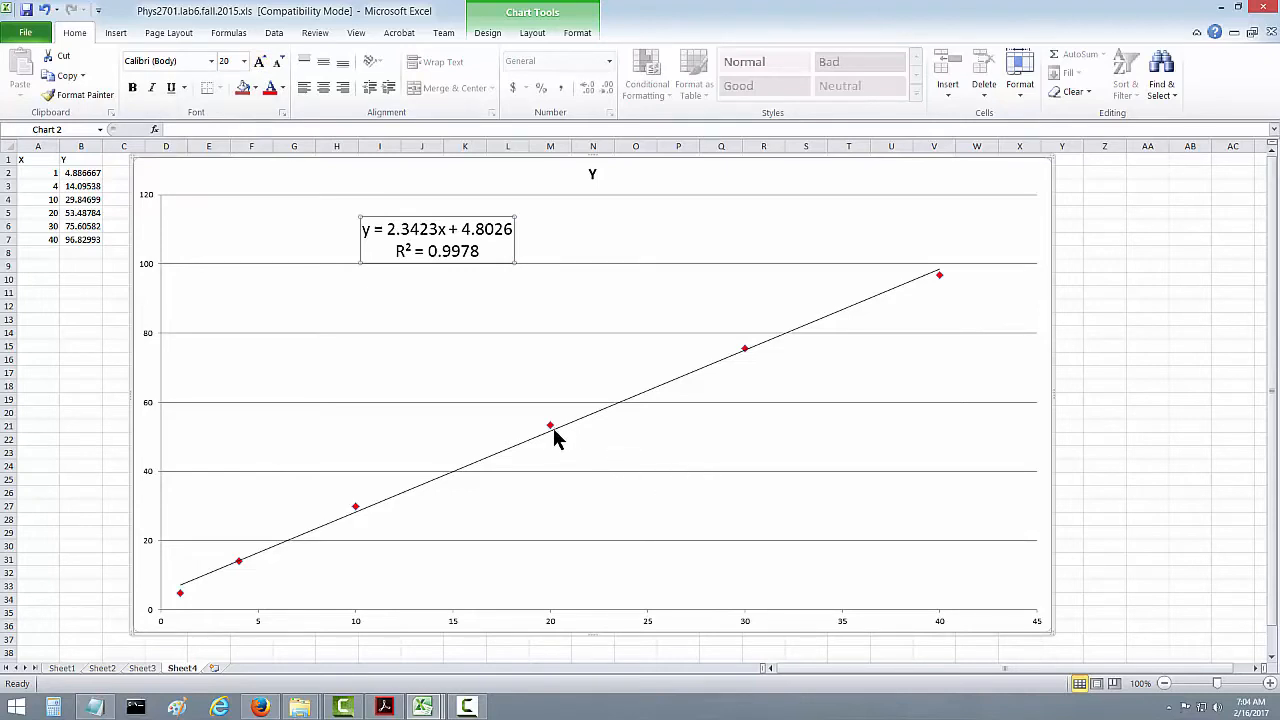
mouse_move(936, 290)
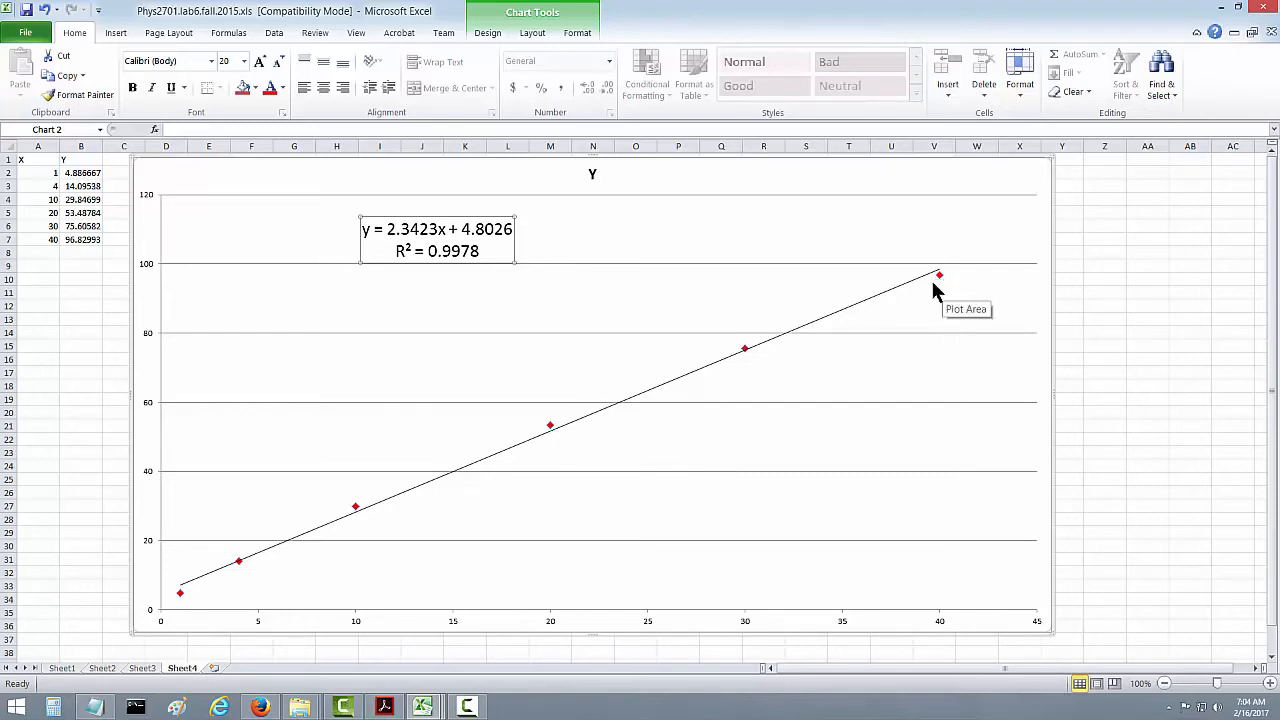
mouse_move(510, 436)
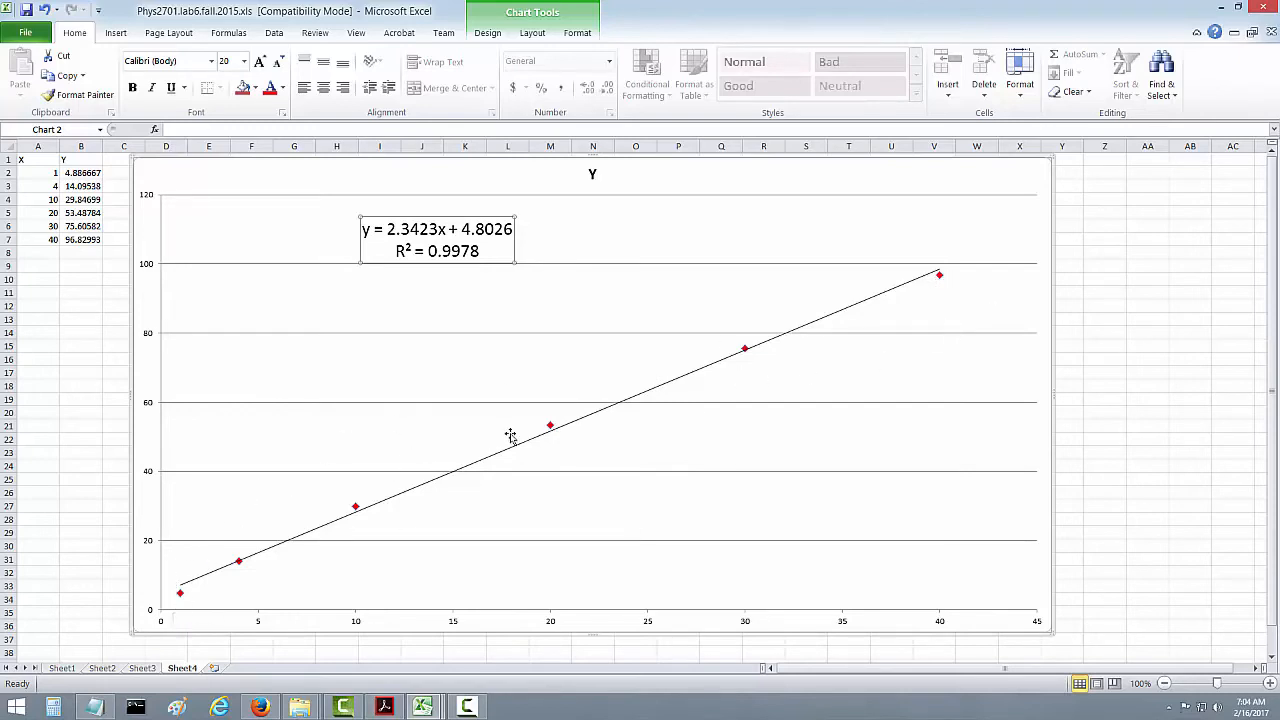
mouse_move(552, 424)
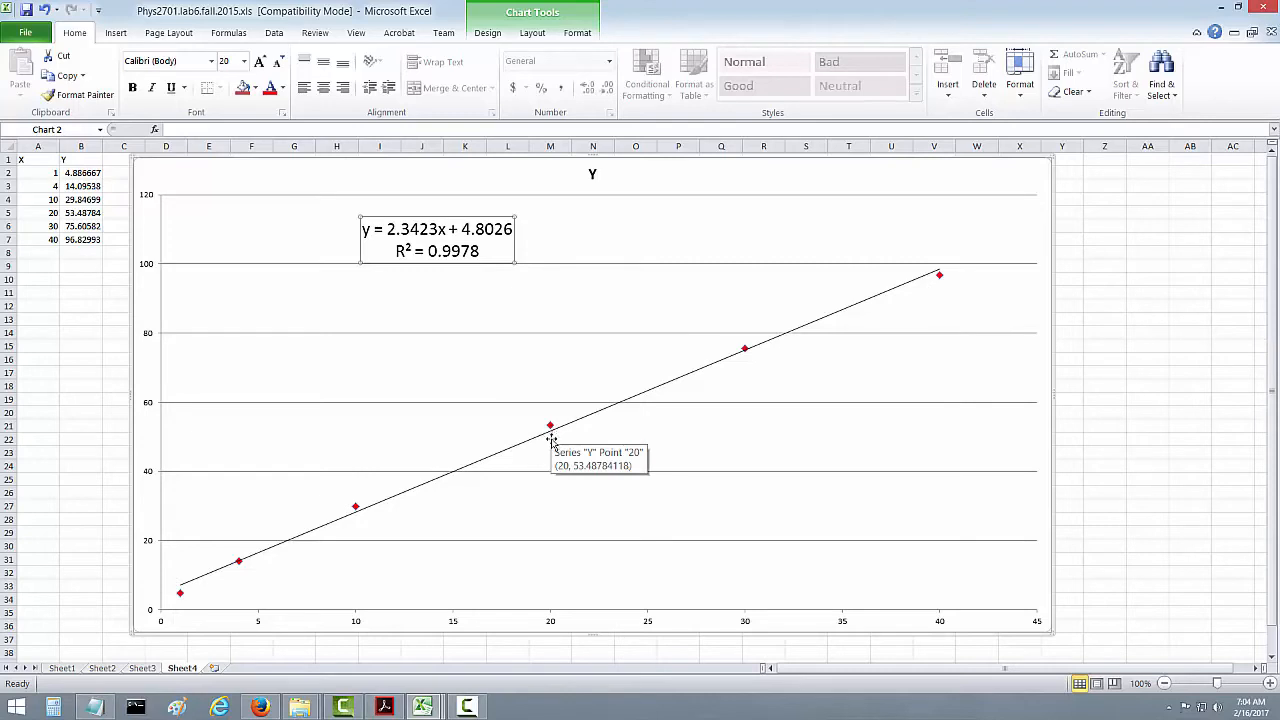
mouse_move(534, 530)
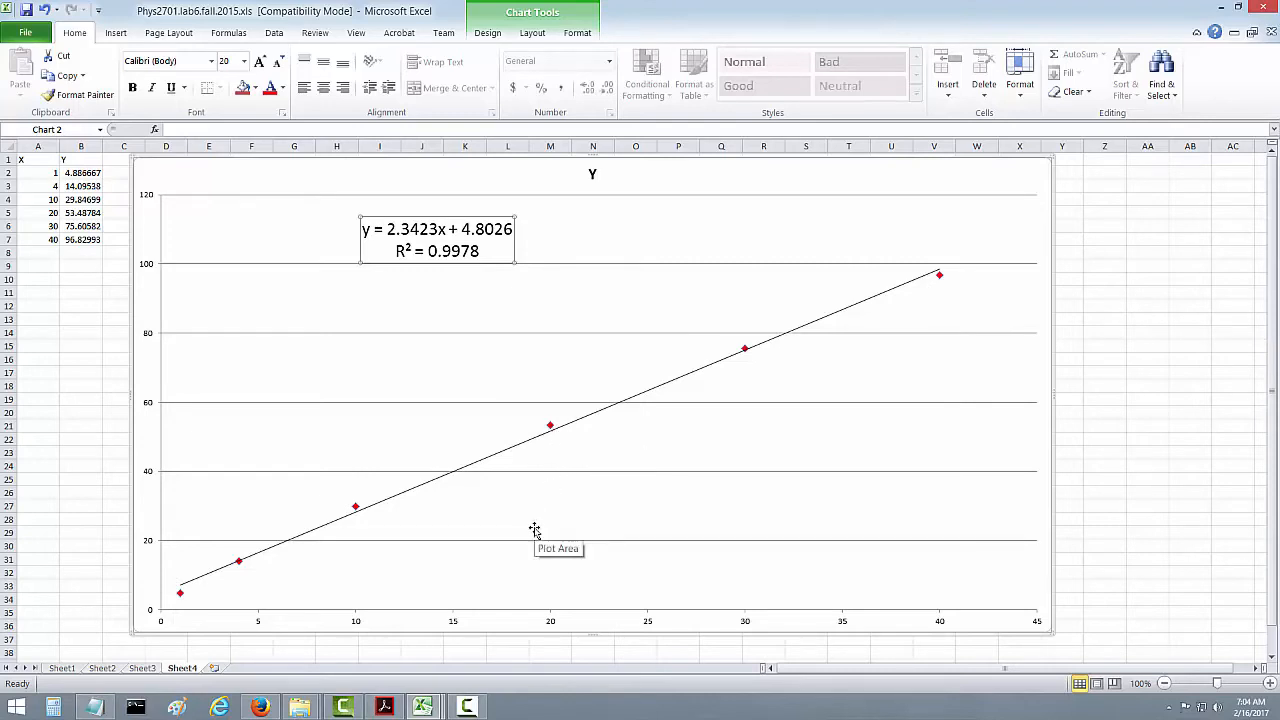
mouse_move(448, 270)
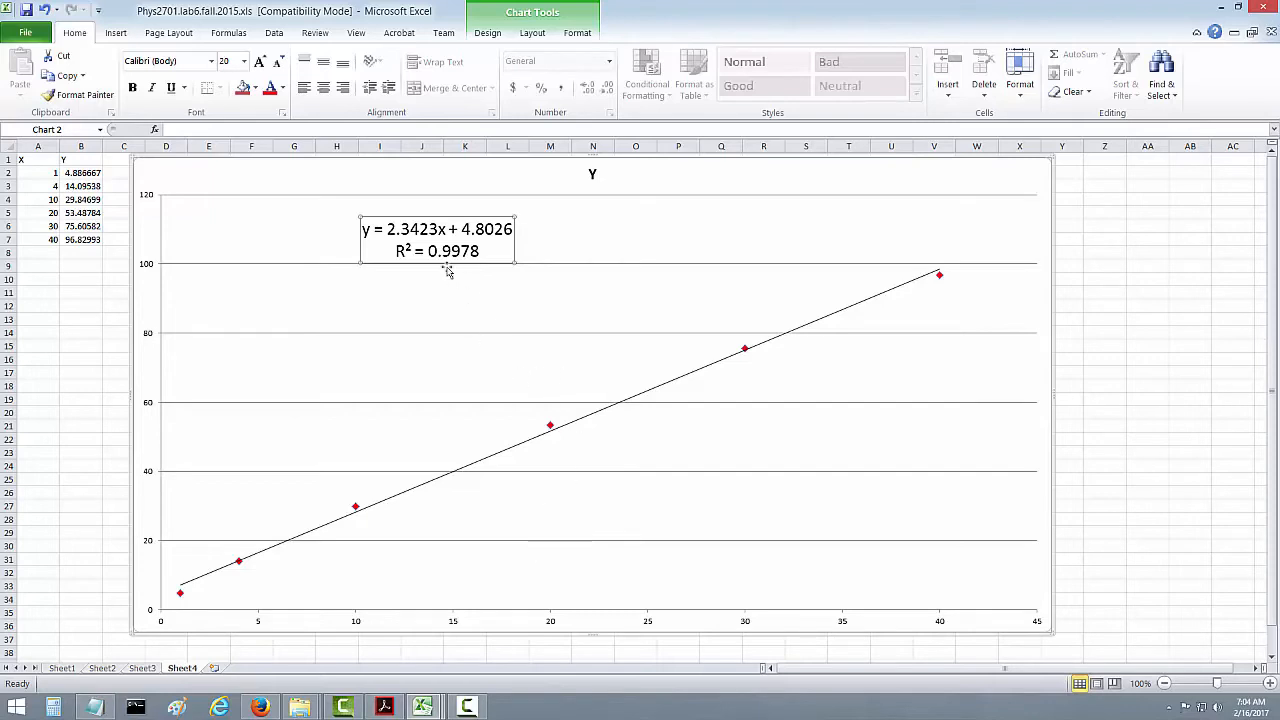
mouse_move(486, 298)
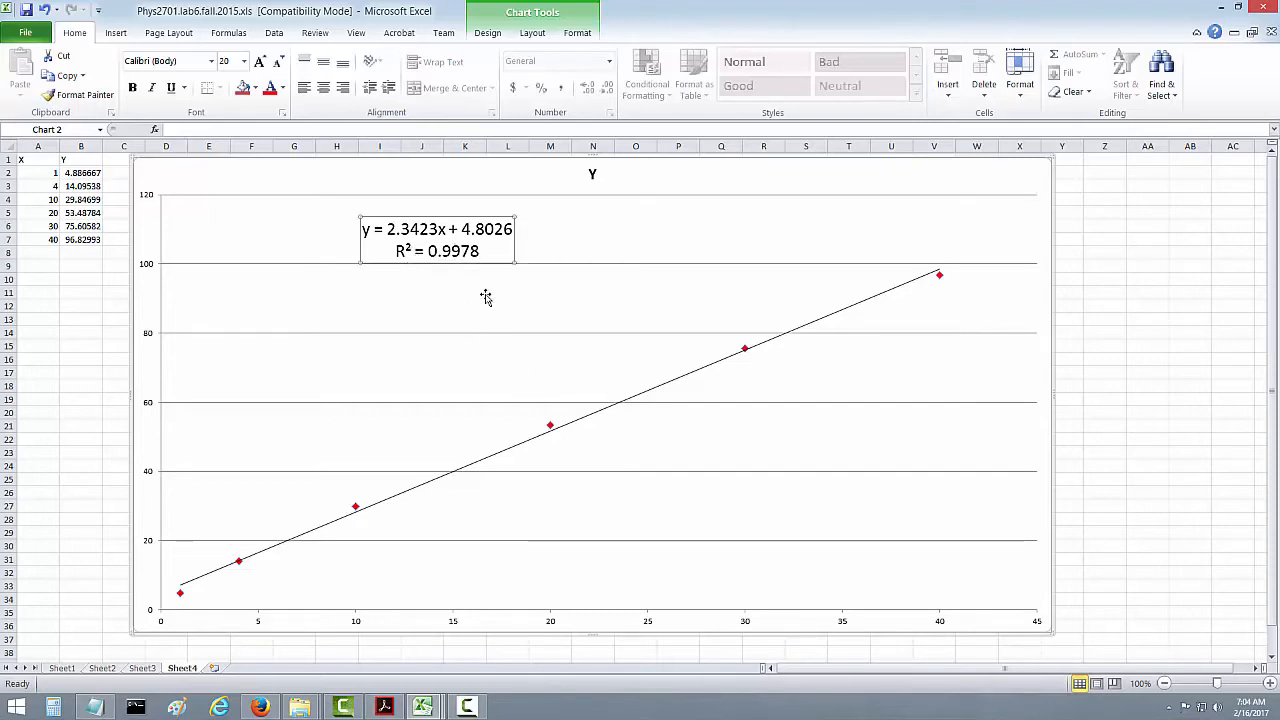
mouse_move(488, 296)
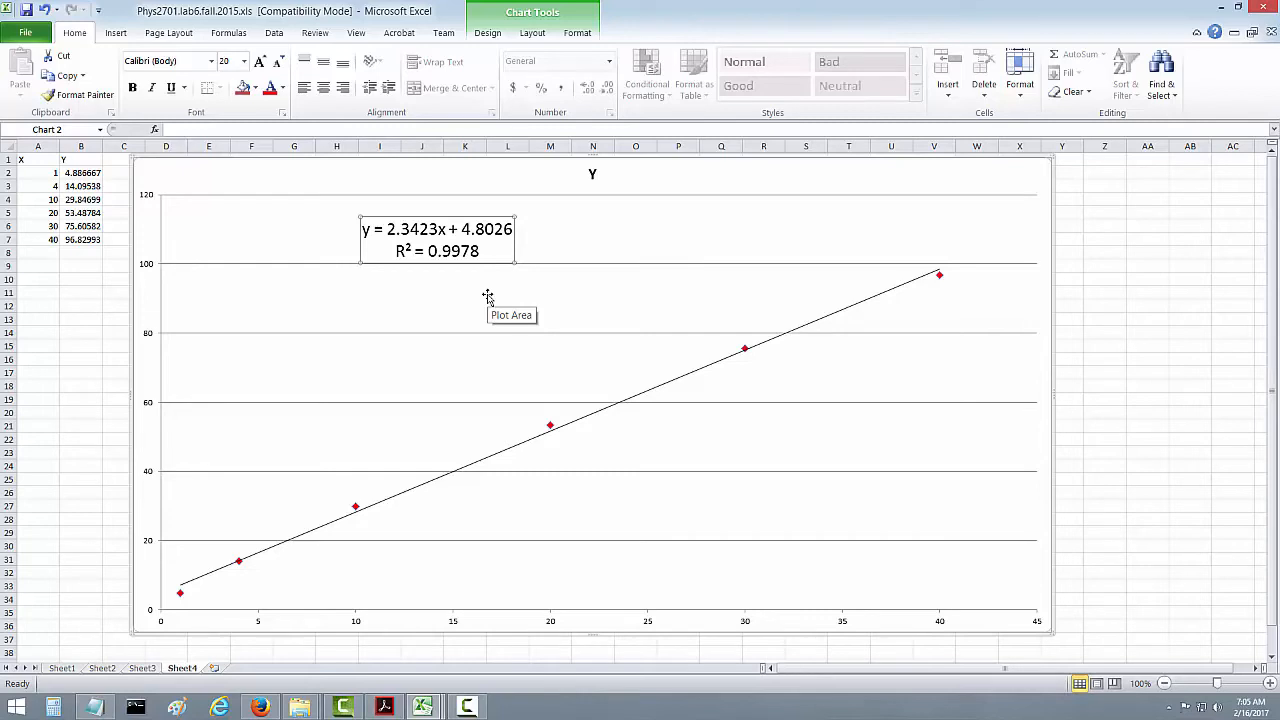
mouse_move(552, 428)
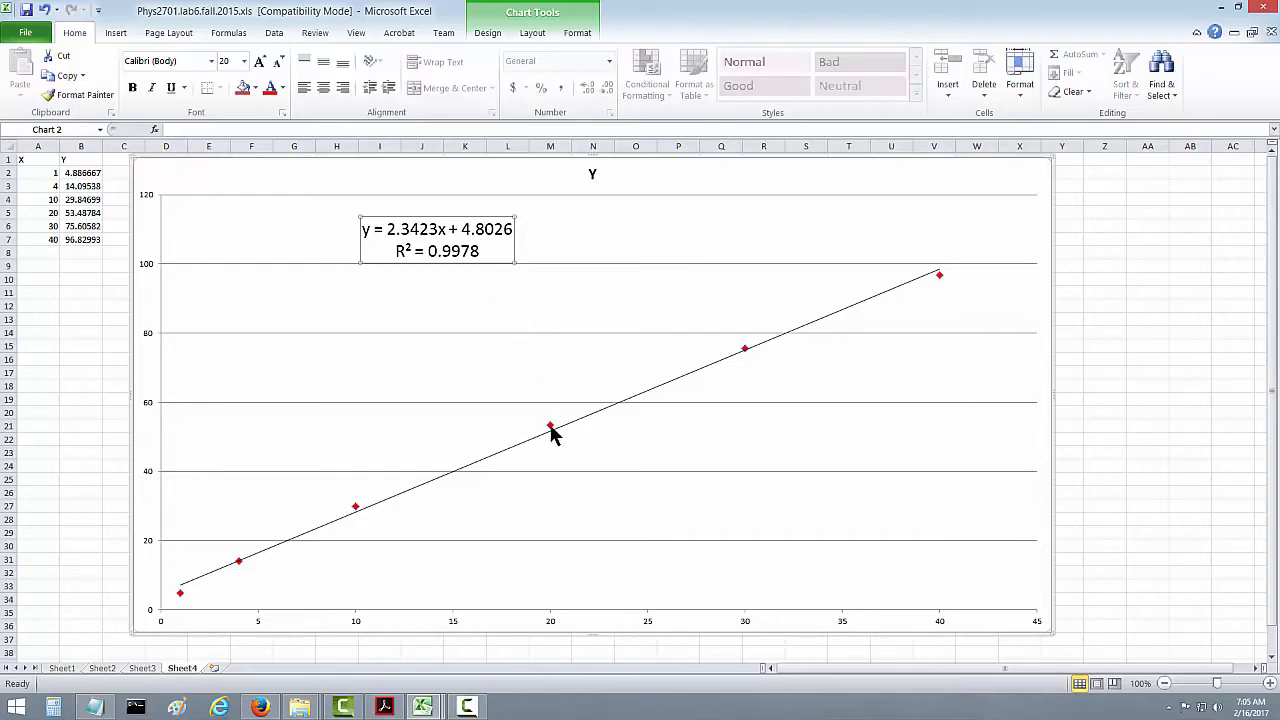
Step: Add a power trendline to the Y series showing its equation and R² value
right_click(548, 424)
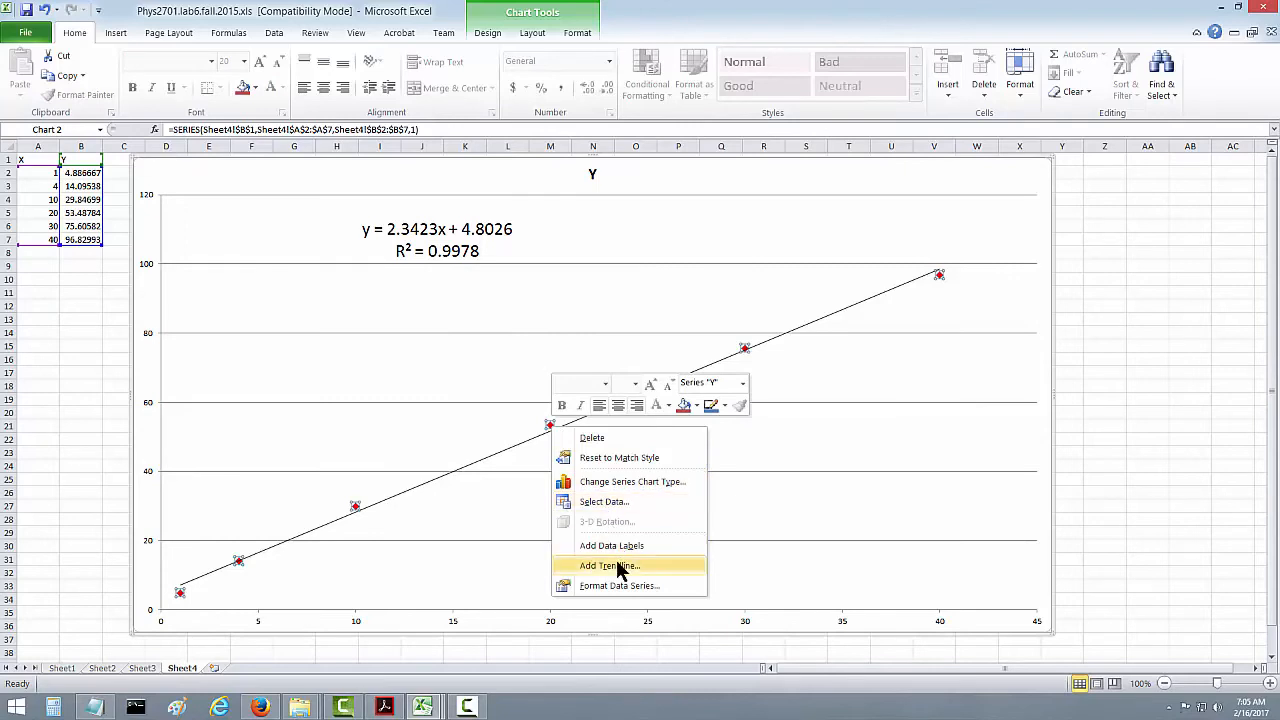
click(608, 564)
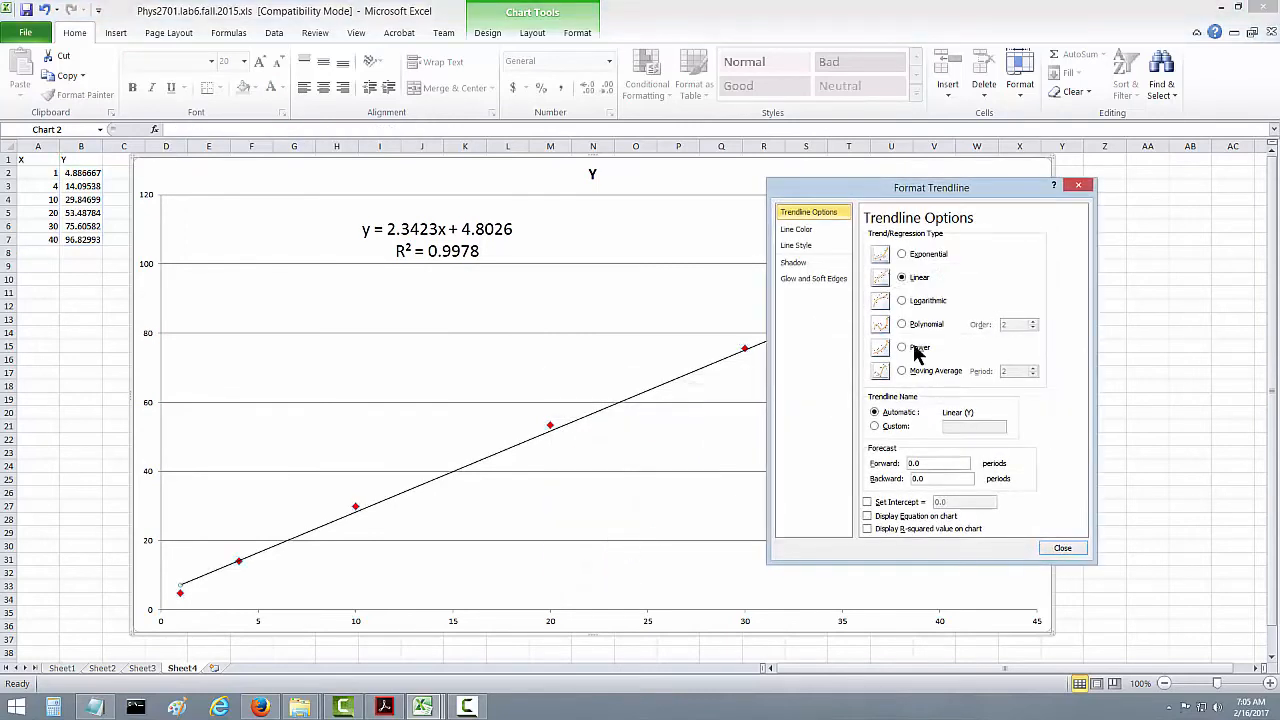
click(902, 348)
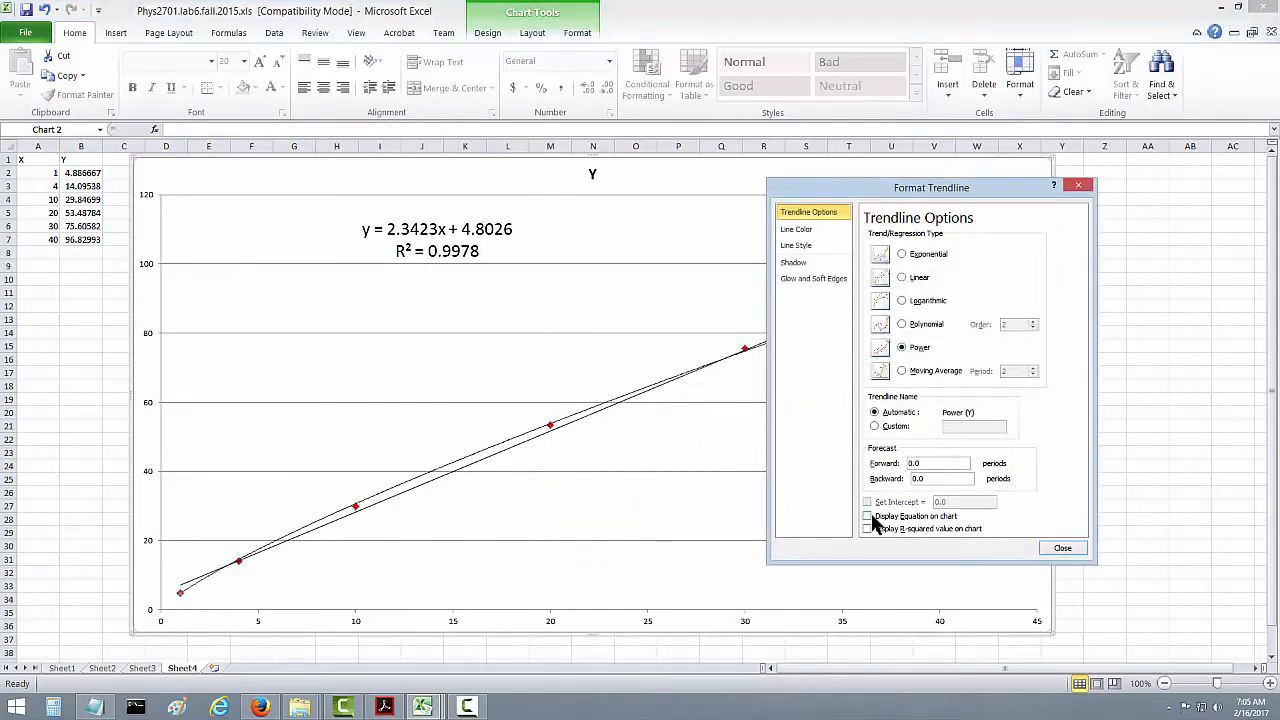
click(868, 516)
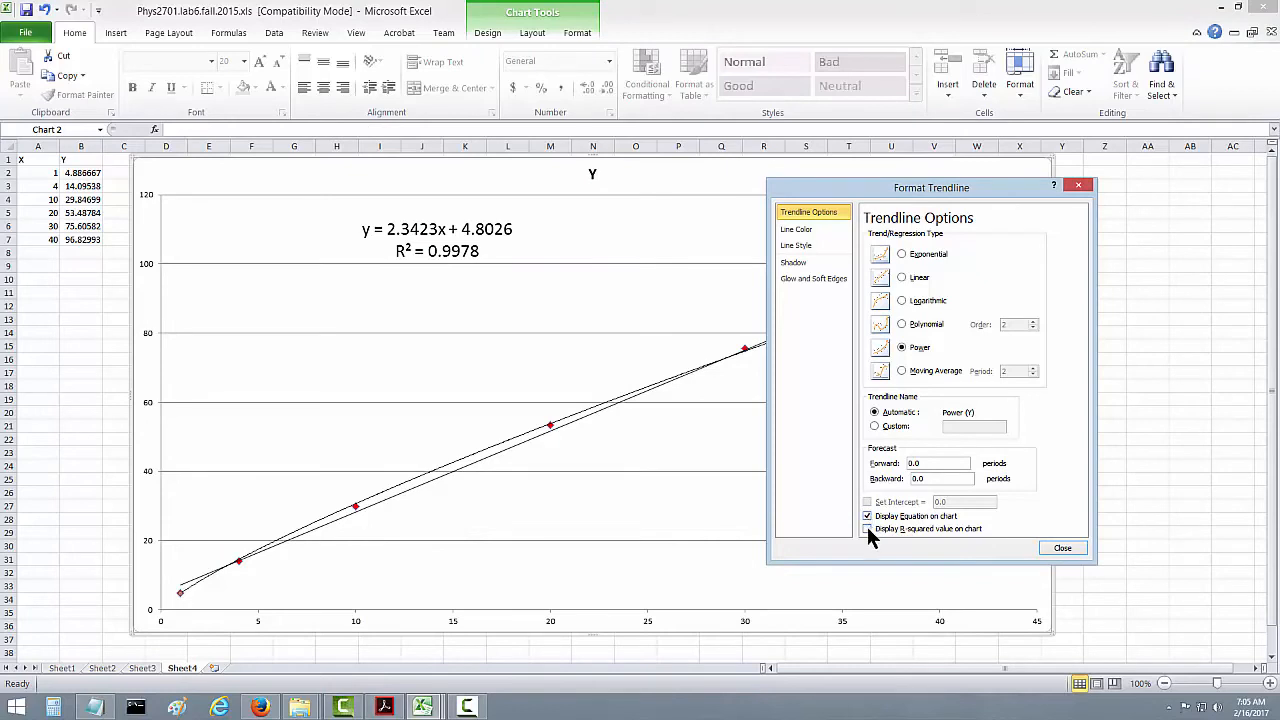
click(1062, 548)
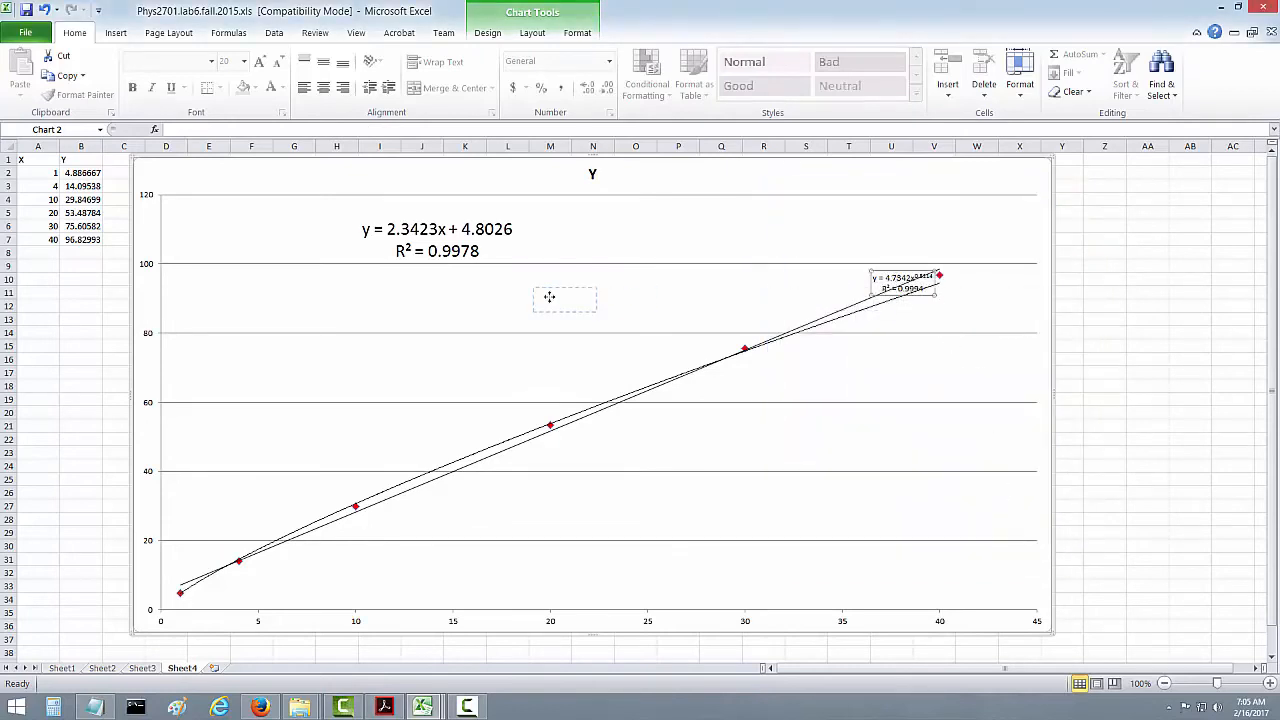
Step: Move the y = 4.7342x^0.8114, R² = 0.9994 label below the linear one and enlarge it twice
drag(904, 284, 492, 308)
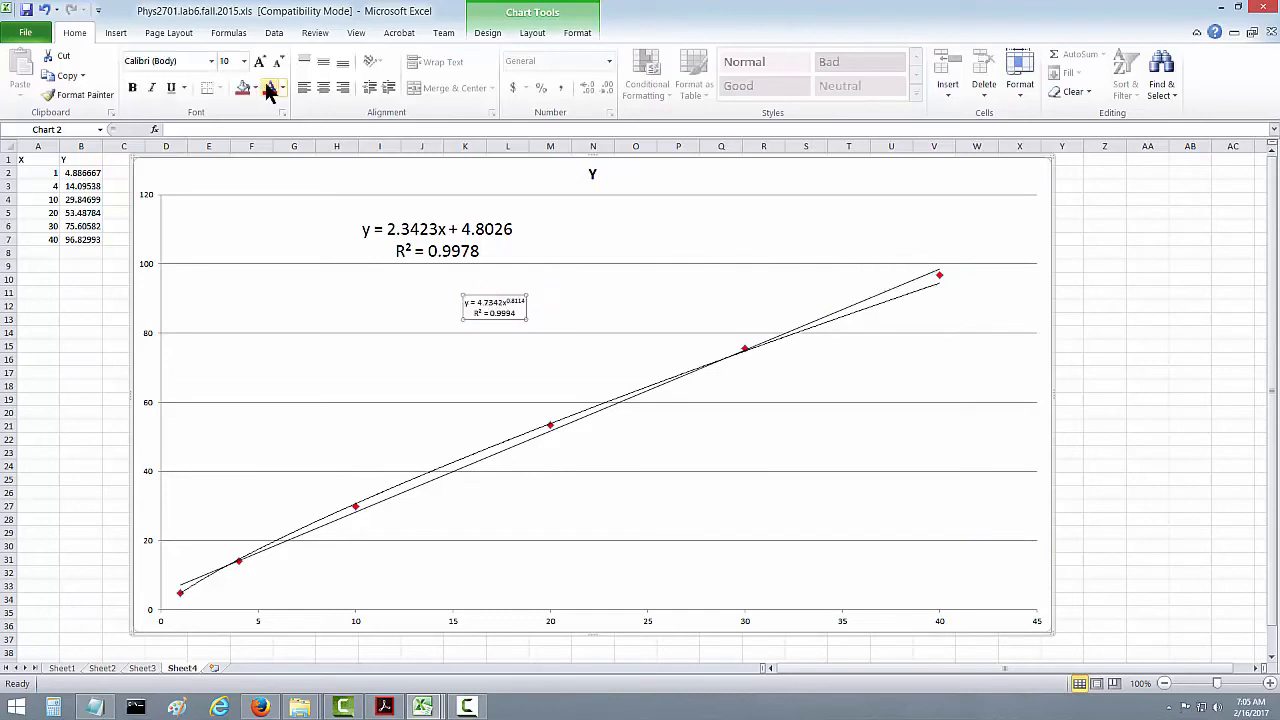
click(260, 62)
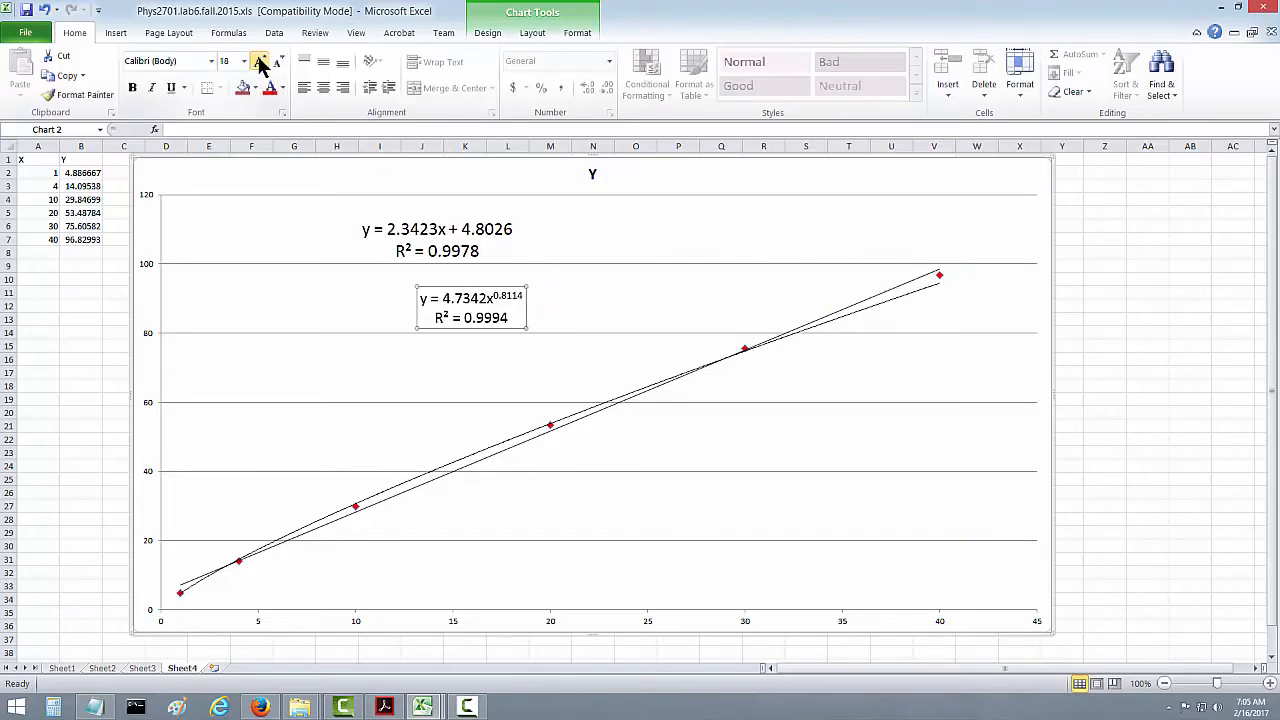
click(260, 60)
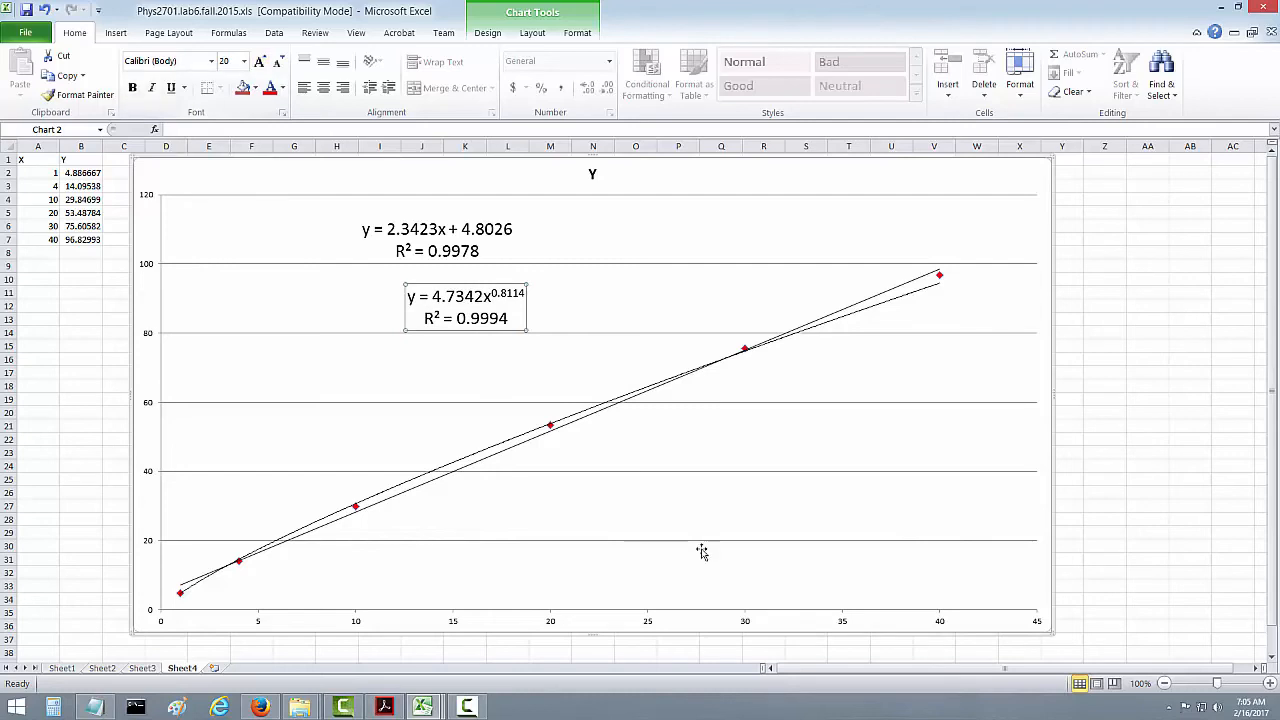
mouse_move(200, 600)
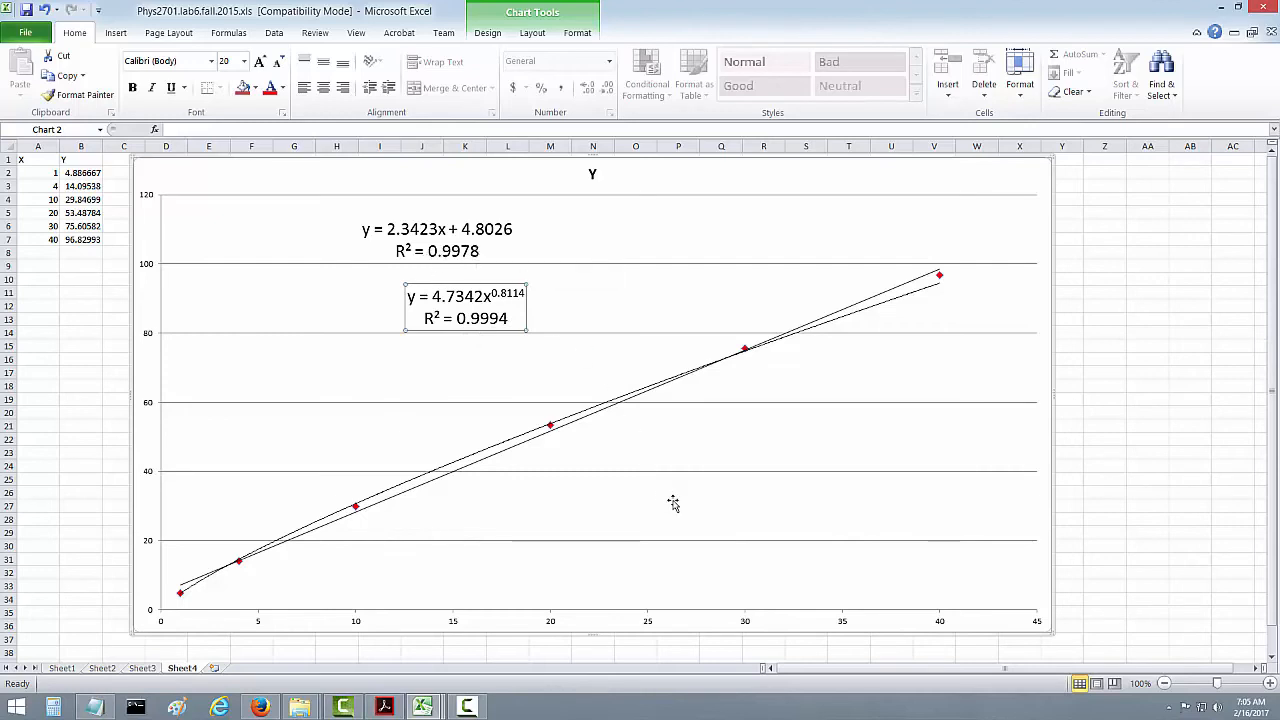
mouse_move(672, 504)
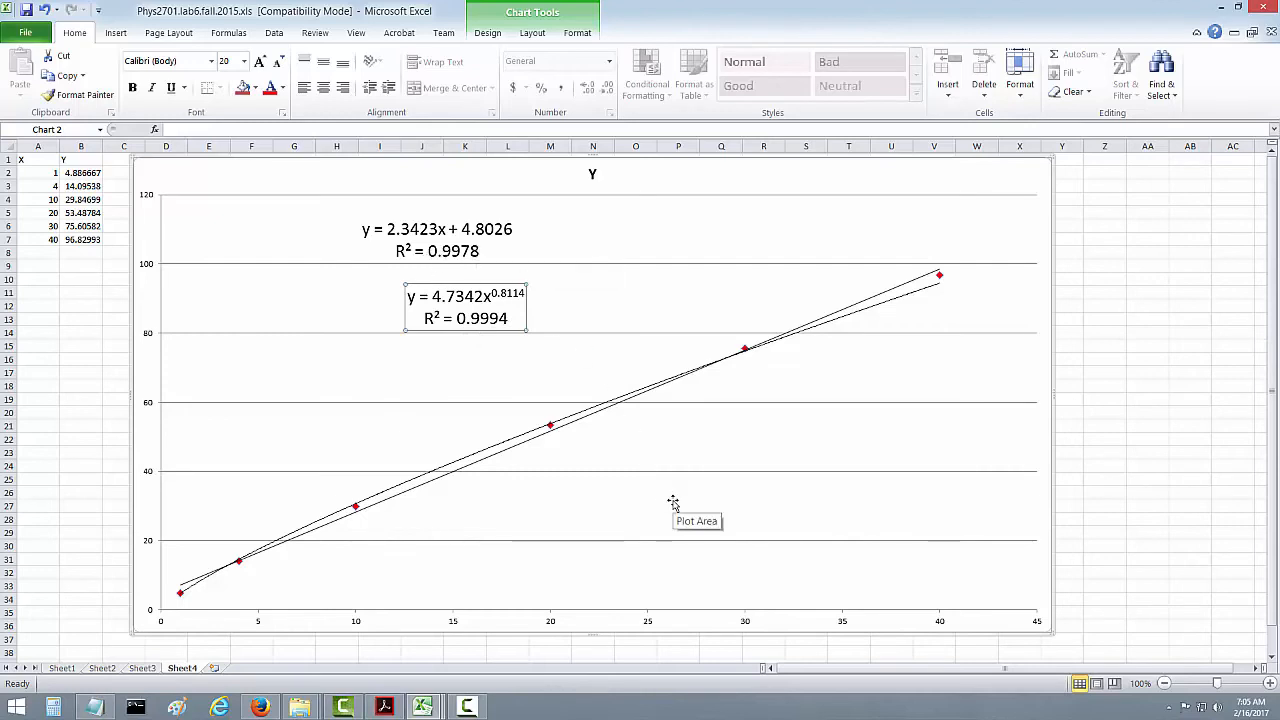